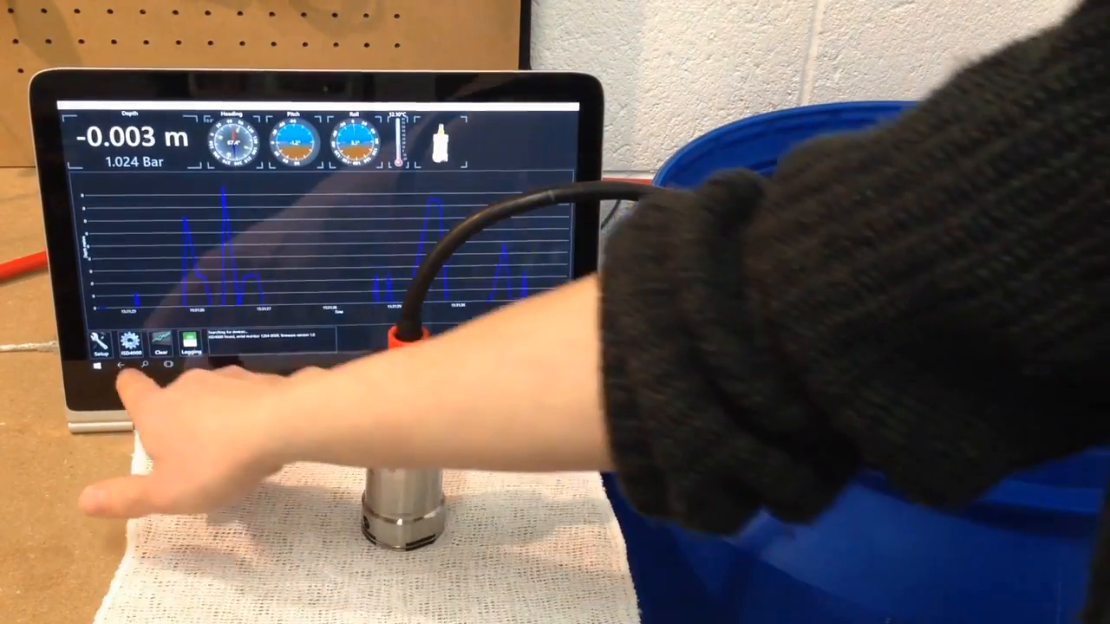
Step: Open the ISD4000 Setup panel with its sensor interface settings from the toolbar wrench
click(105, 345)
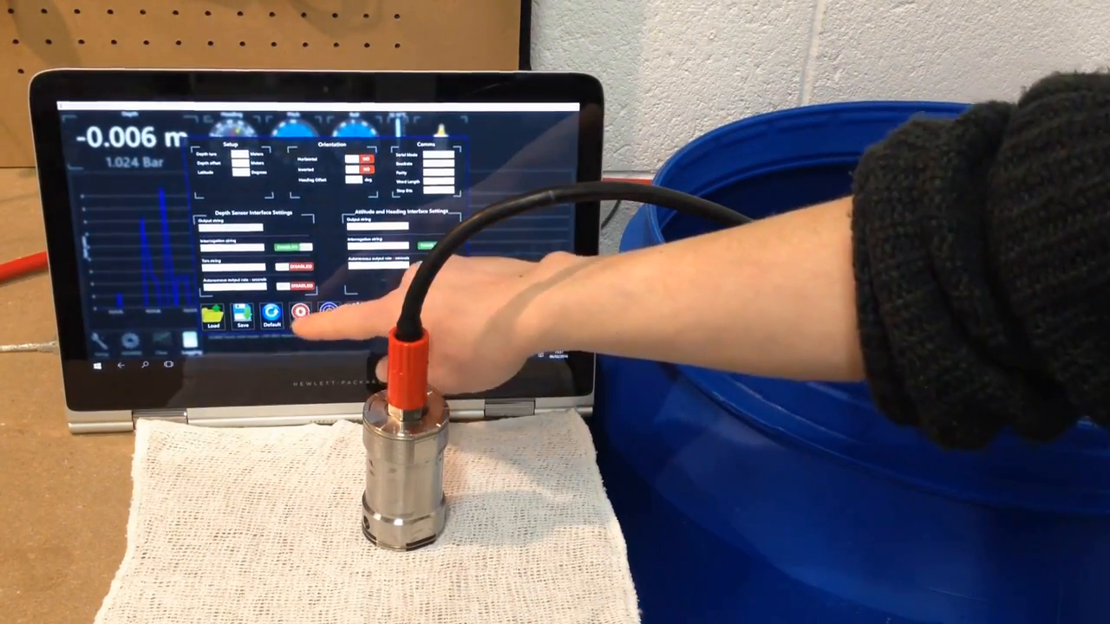